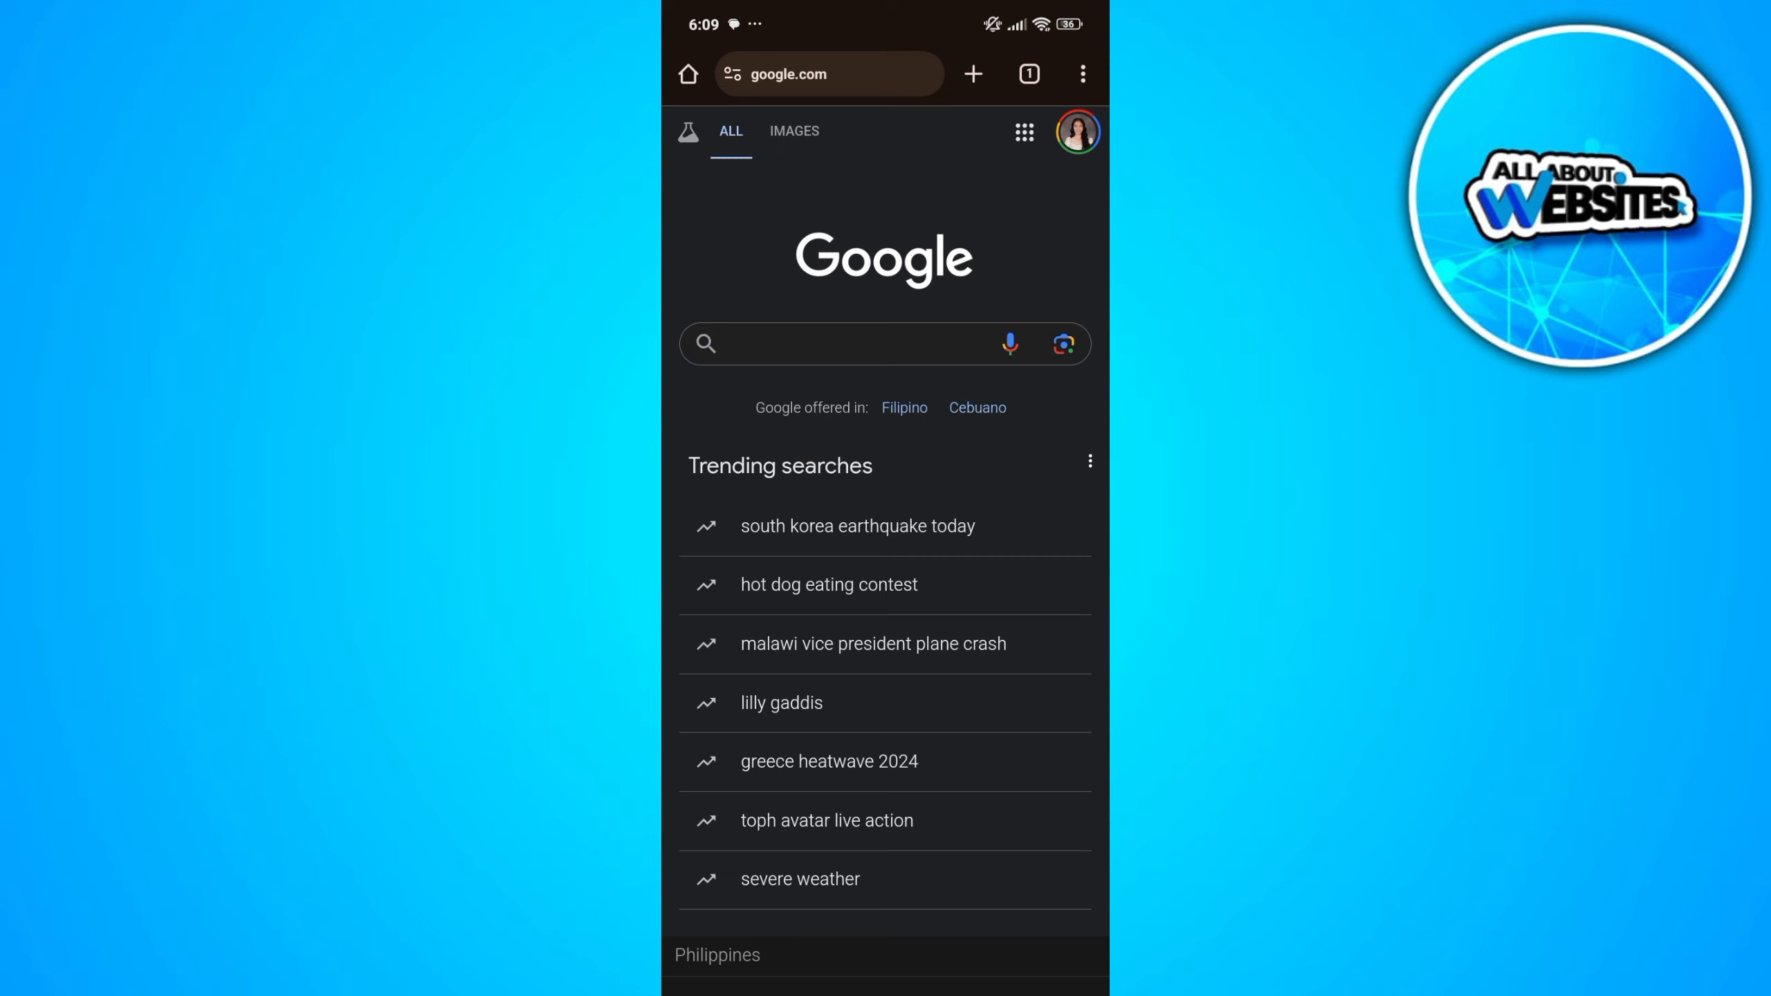
Step: Go from the Google search page into Chrome's Settings via the toolbar menu
{"action": "left_click", "coordinate": [1080, 73]}
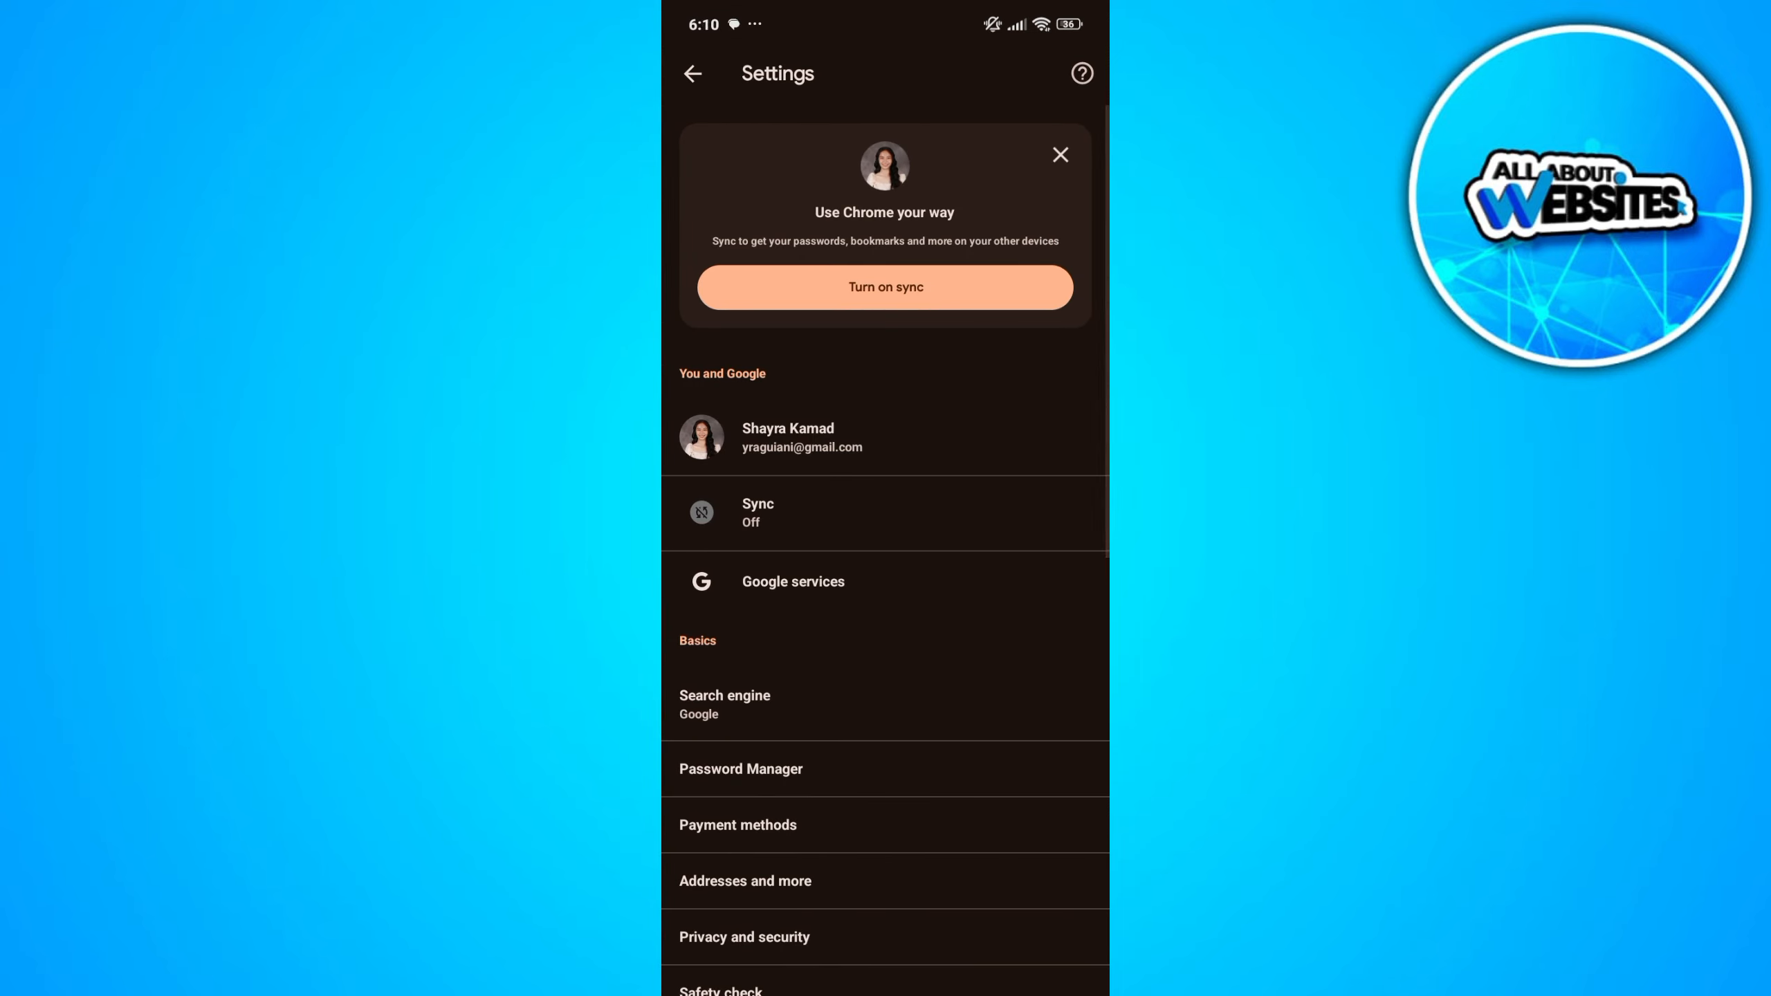
Step: Reach Privacy and security and enter the Safe Browsing options
{"action": "scroll", "scroll_direction": "down", "scroll_amount": 3}
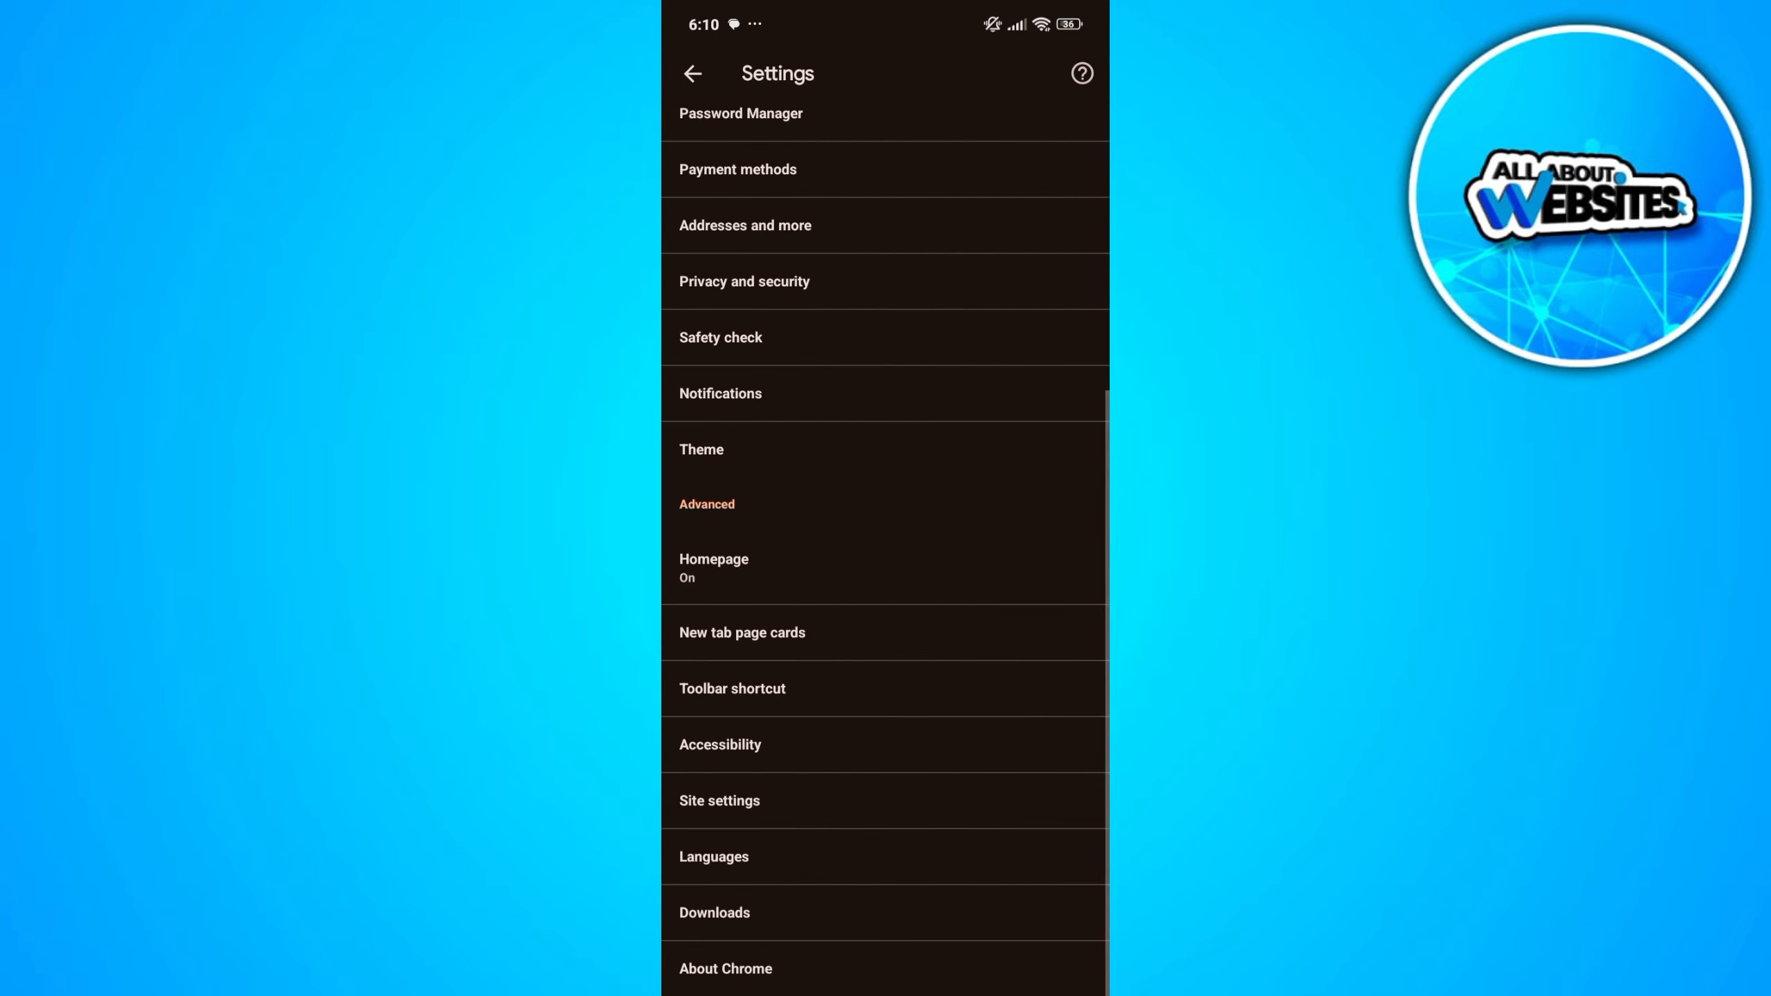
{"action": "scroll", "scroll_direction": "up", "scroll_amount": 3}
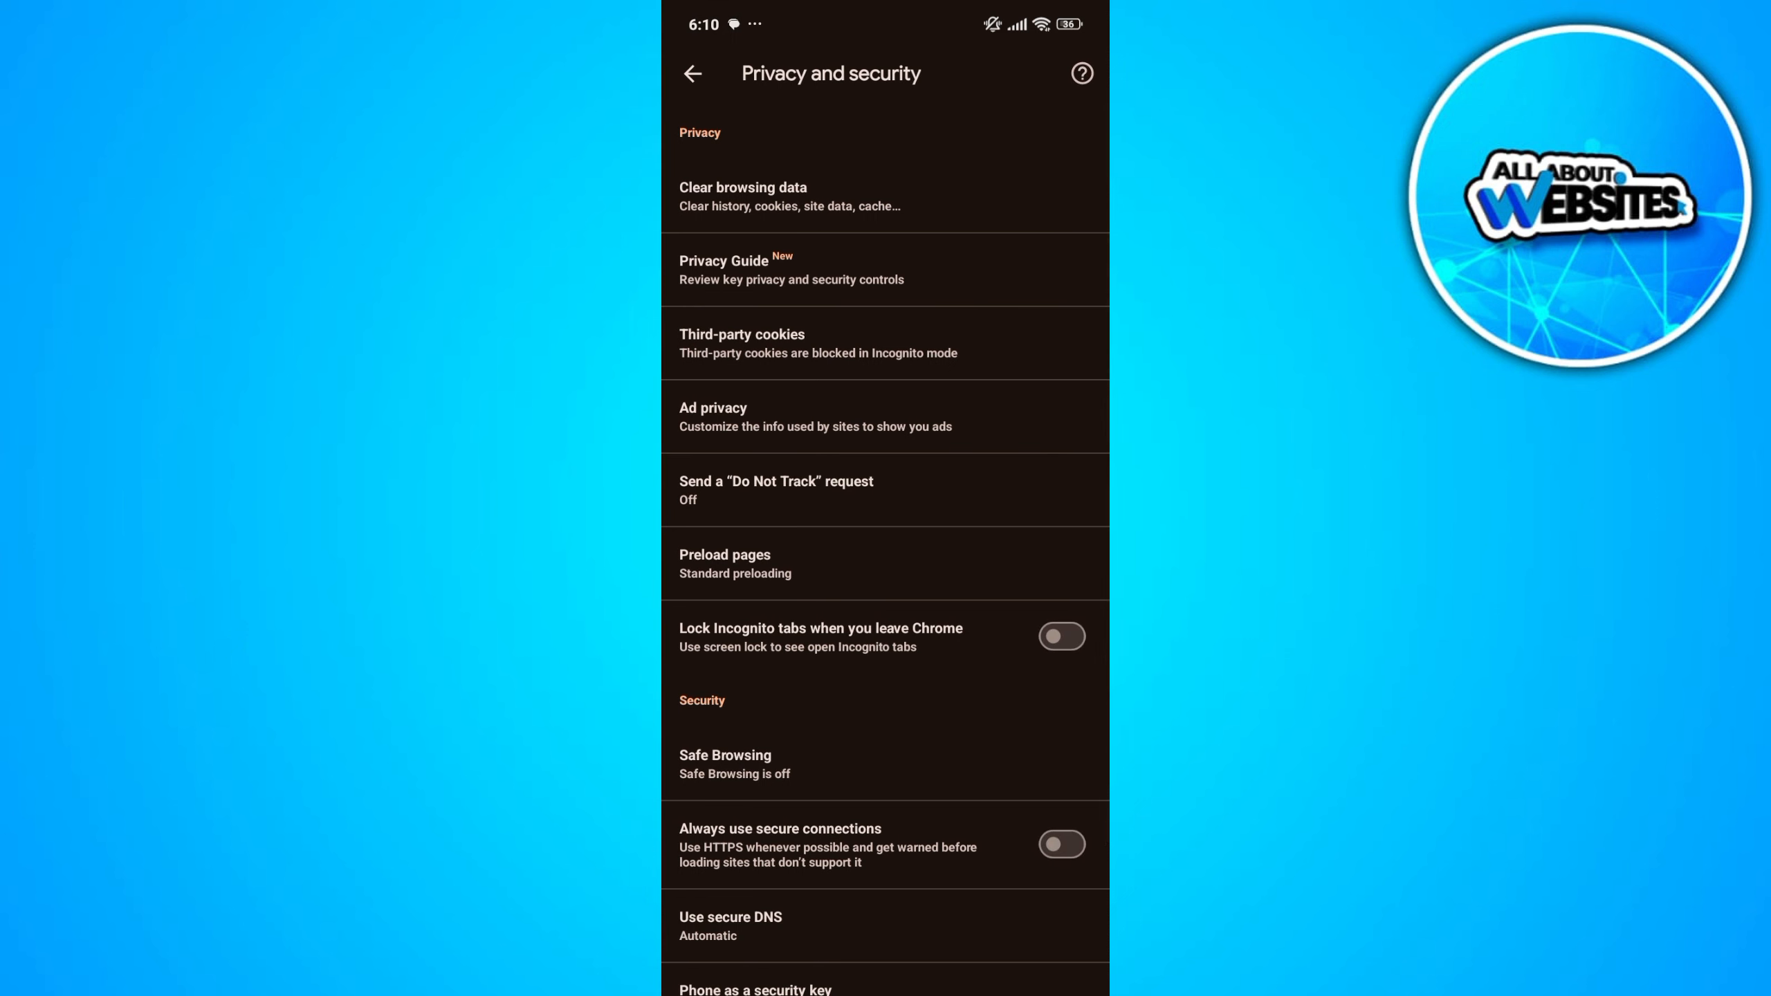
{"action": "left_click", "coordinate": [884, 765]}
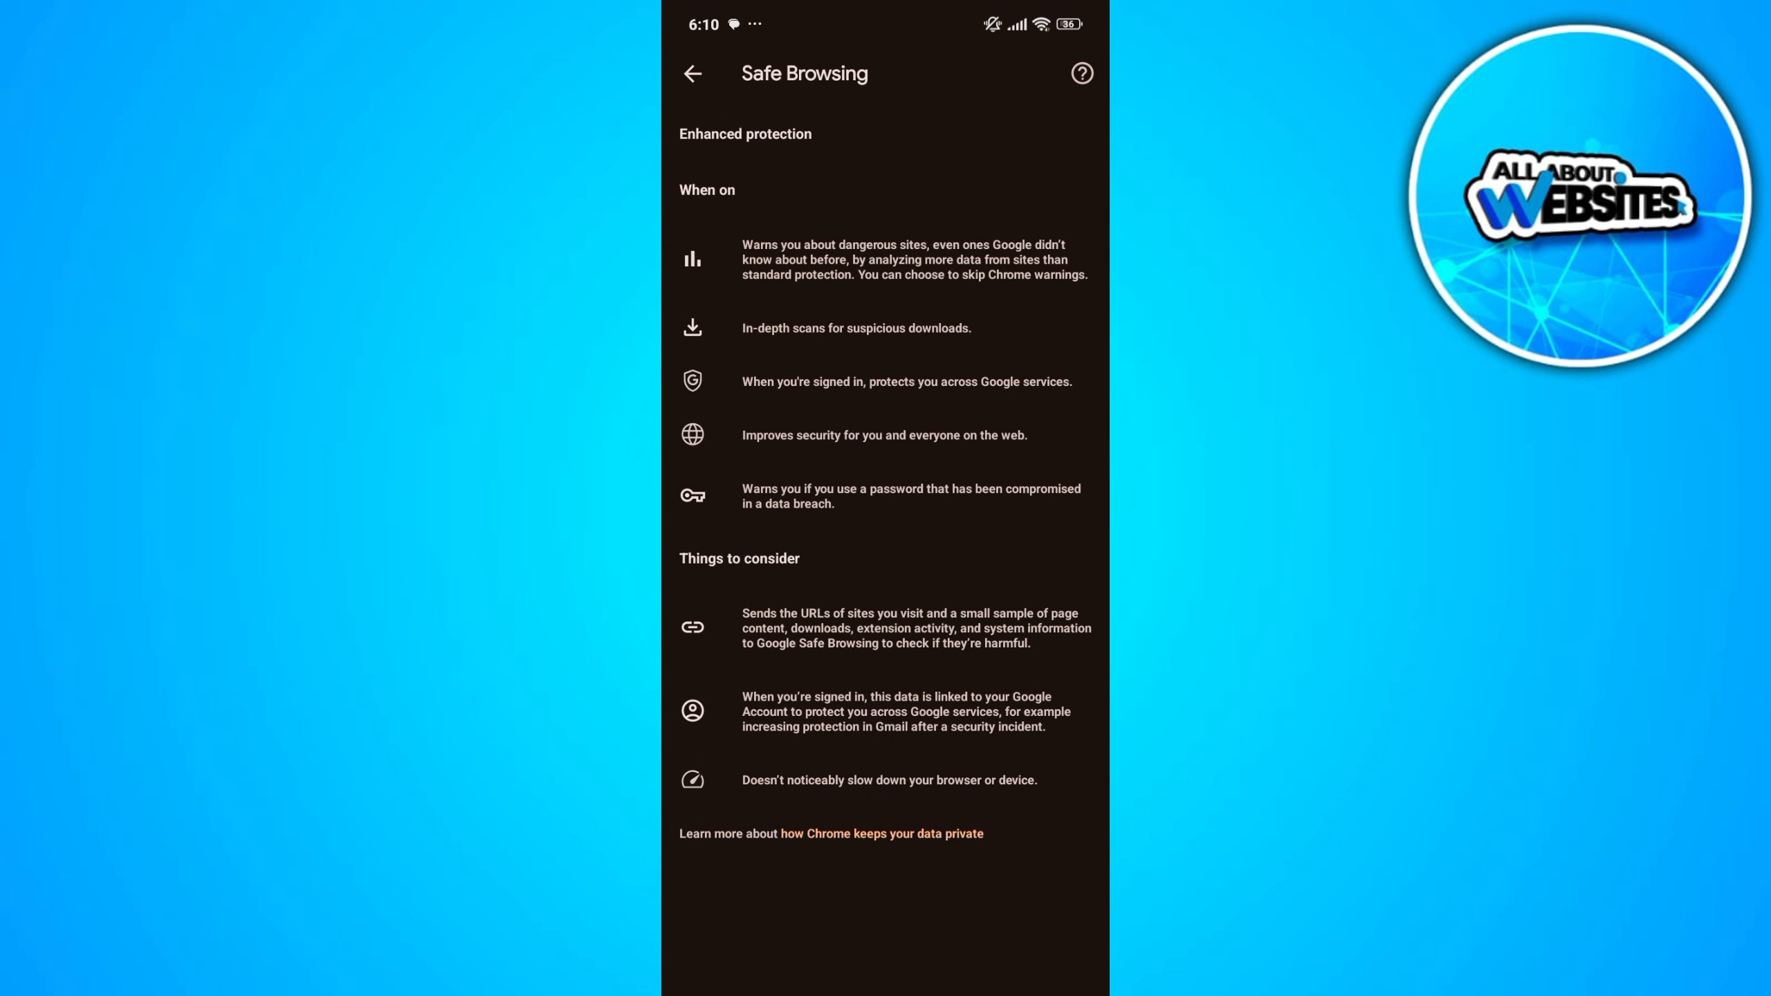
Step: Keep Enhanced protection selected and return to Privacy and security showing Safe Browsing on
{"action": "left_click", "coordinate": [692, 74]}
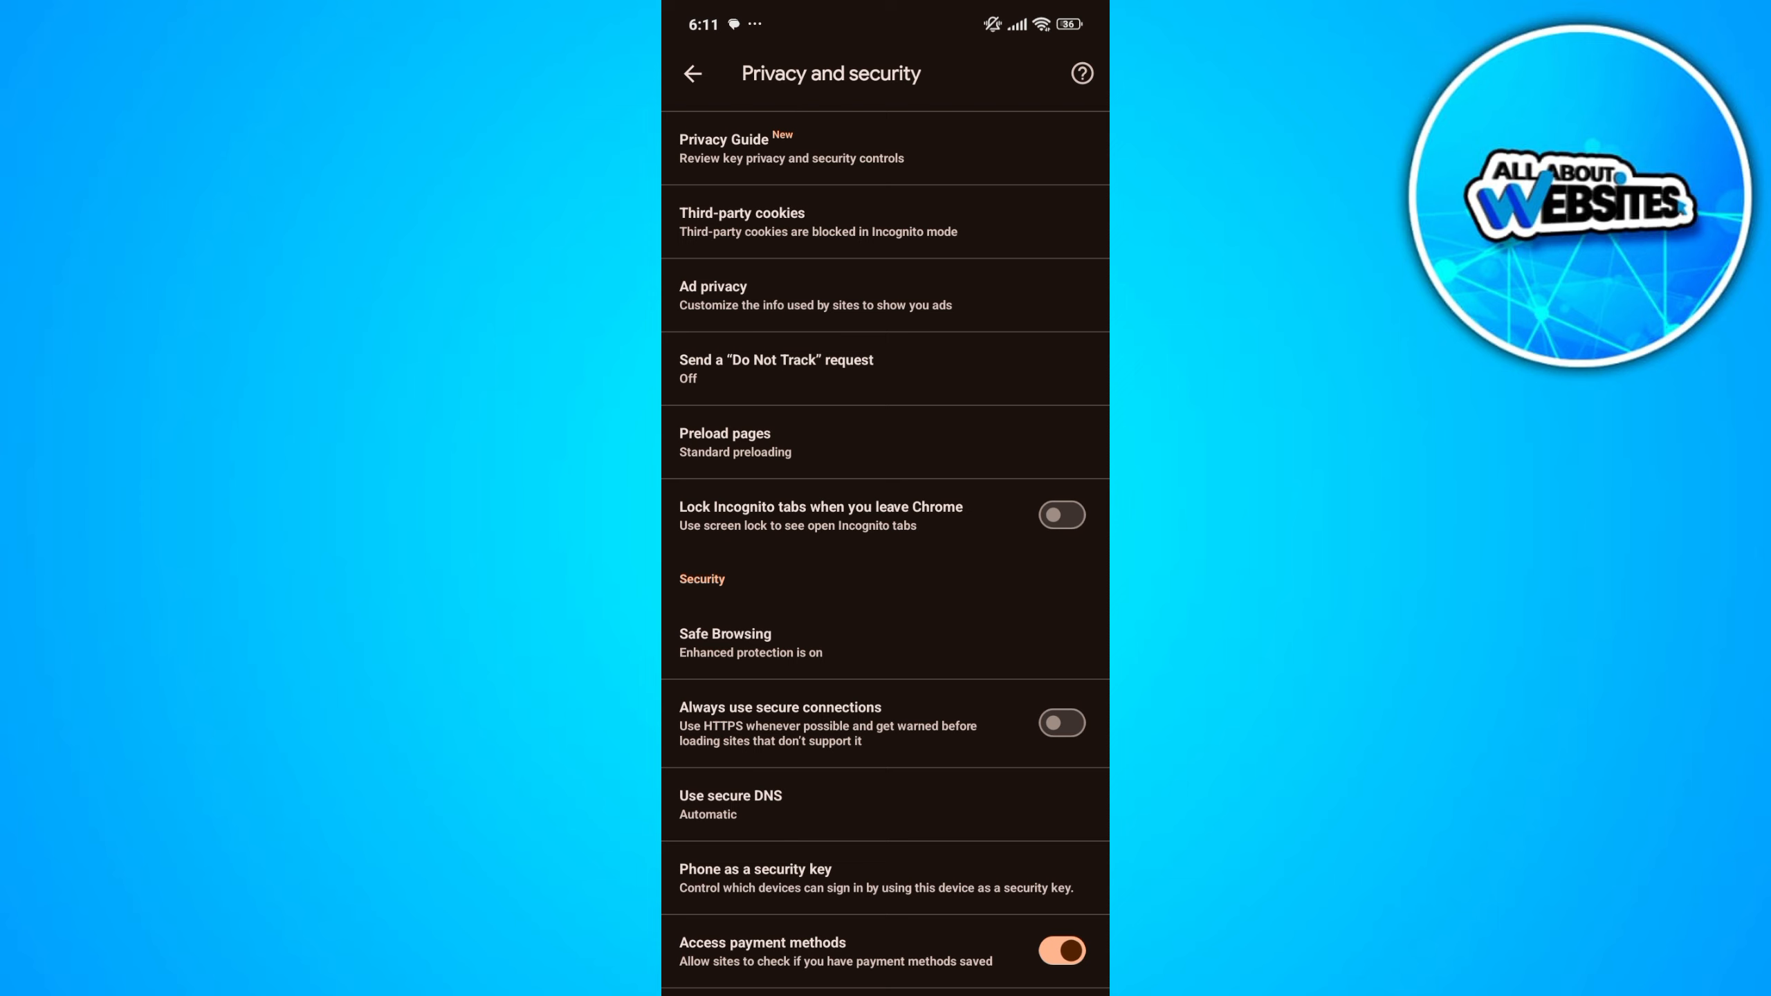
Step: Enable Always use secure connections and go back to the main Settings list
{"action": "left_click", "coordinate": [1061, 722]}
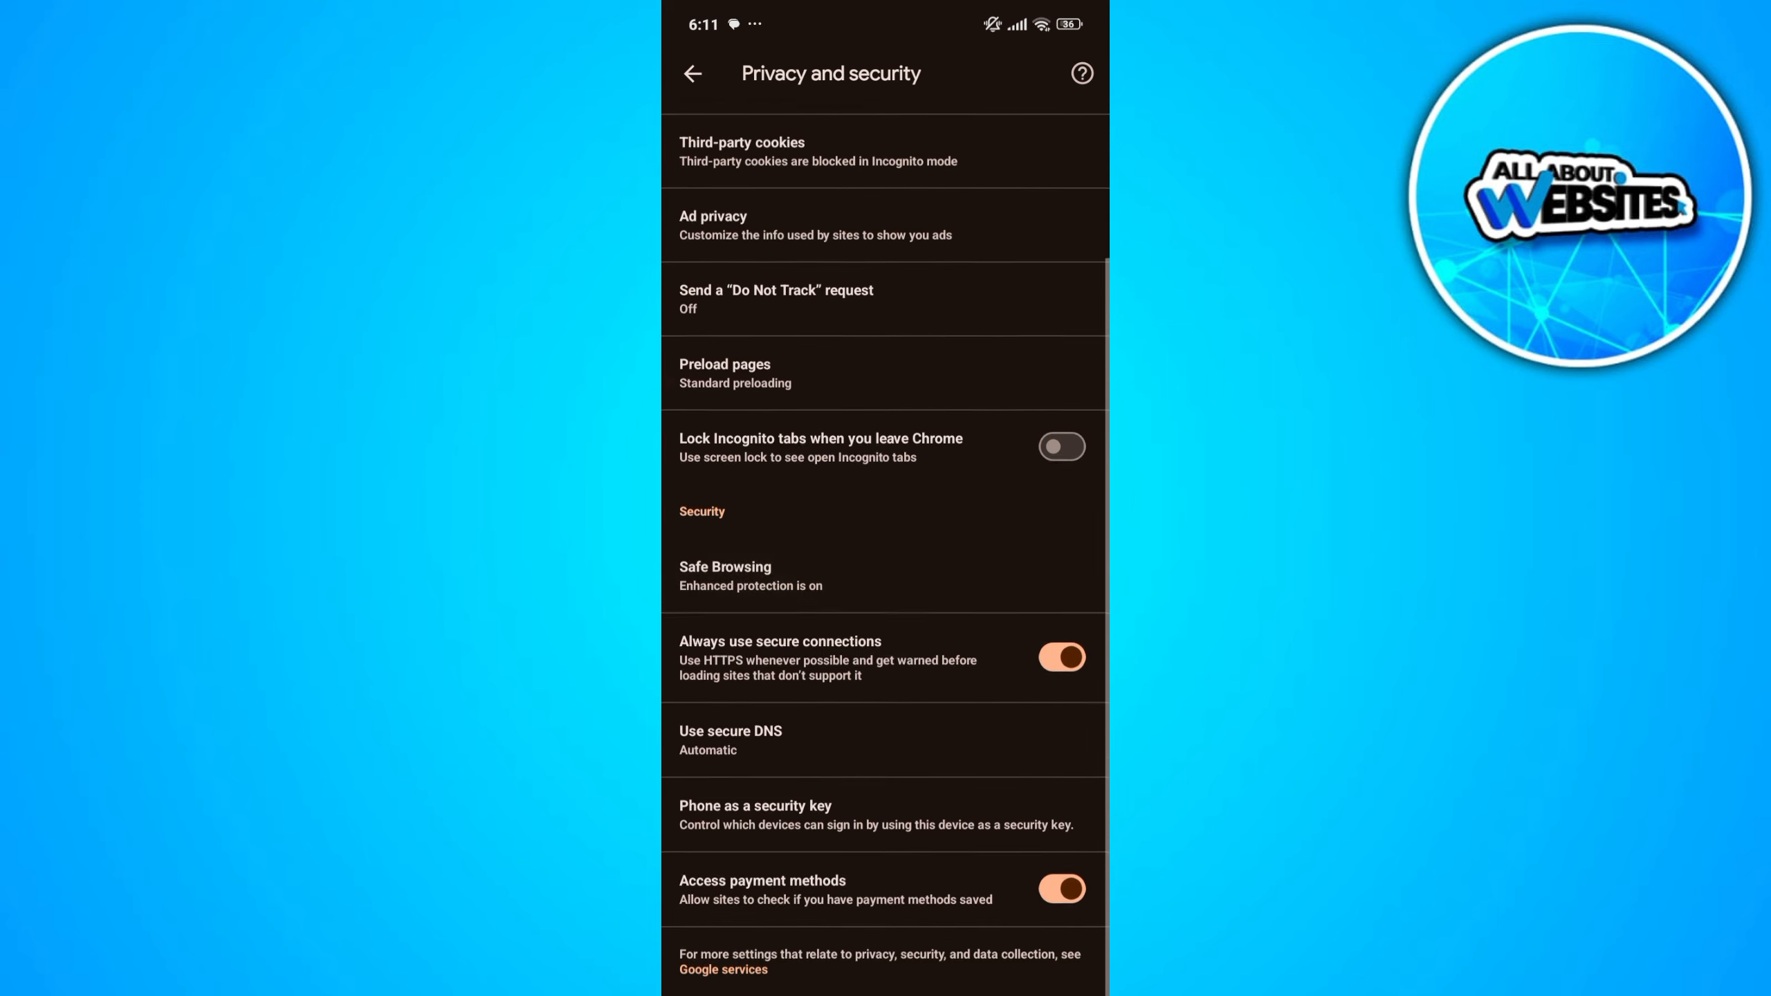
{"action": "scroll", "scroll_direction": "up", "scroll_amount": 3}
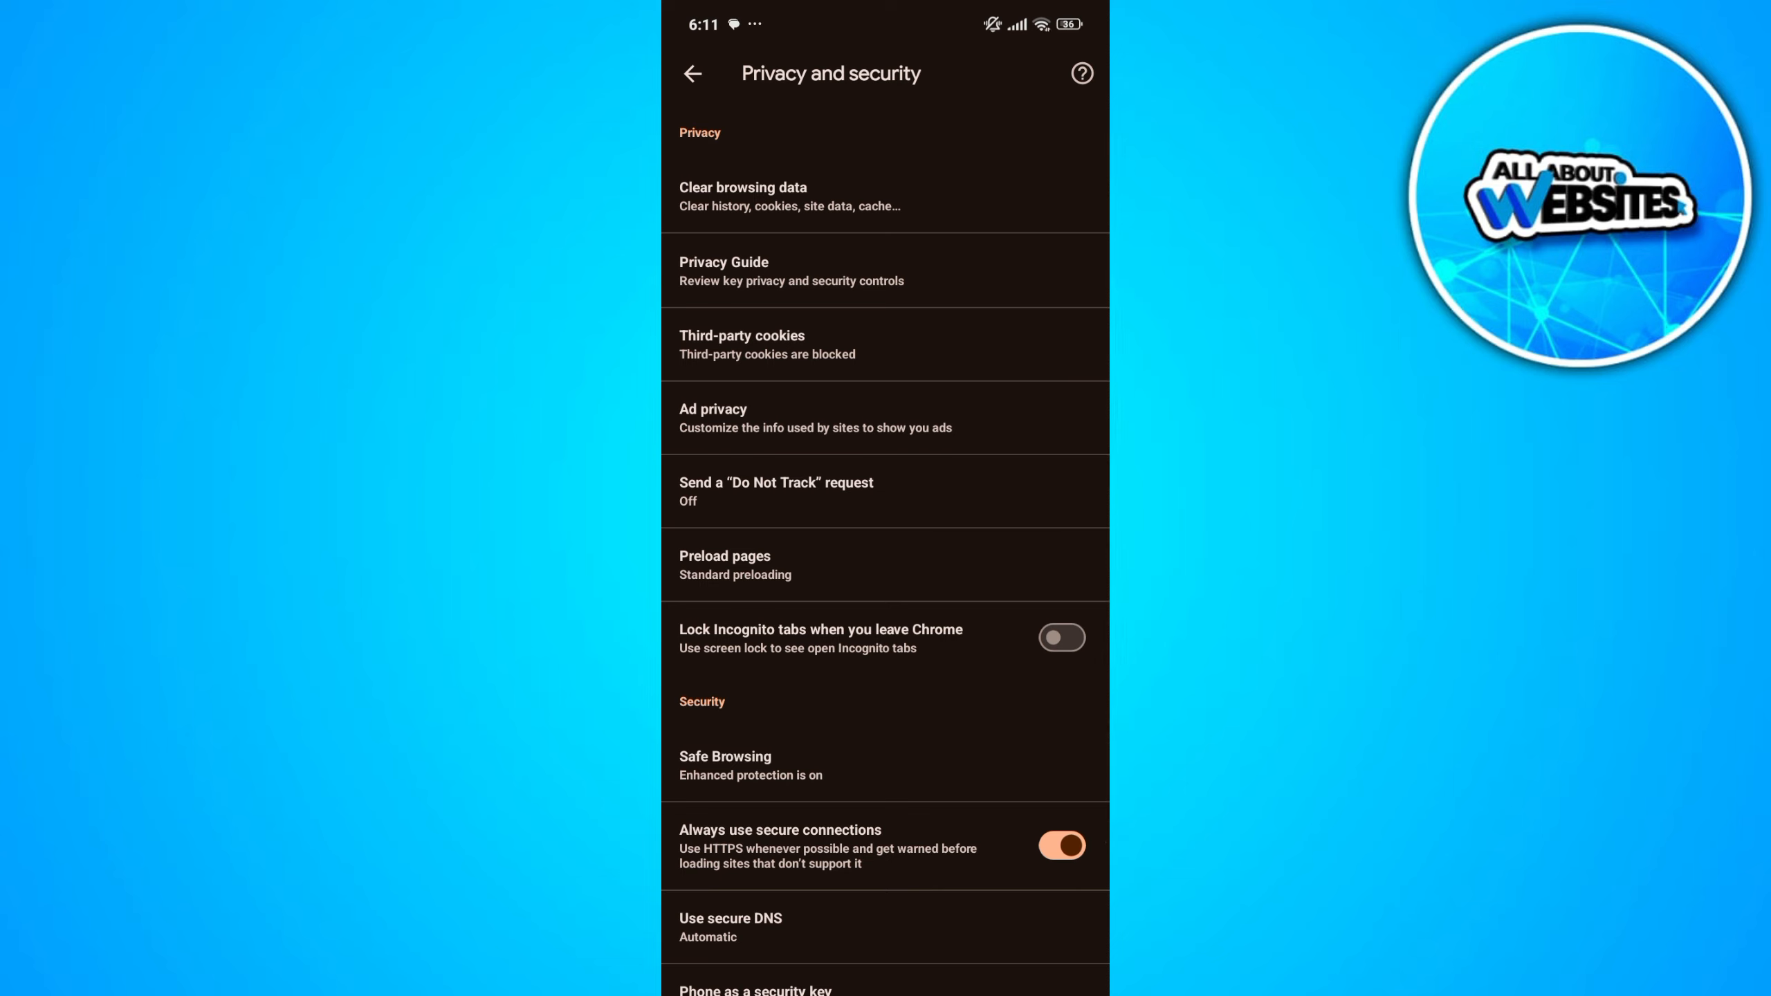
{"action": "left_click", "coordinate": [691, 74]}
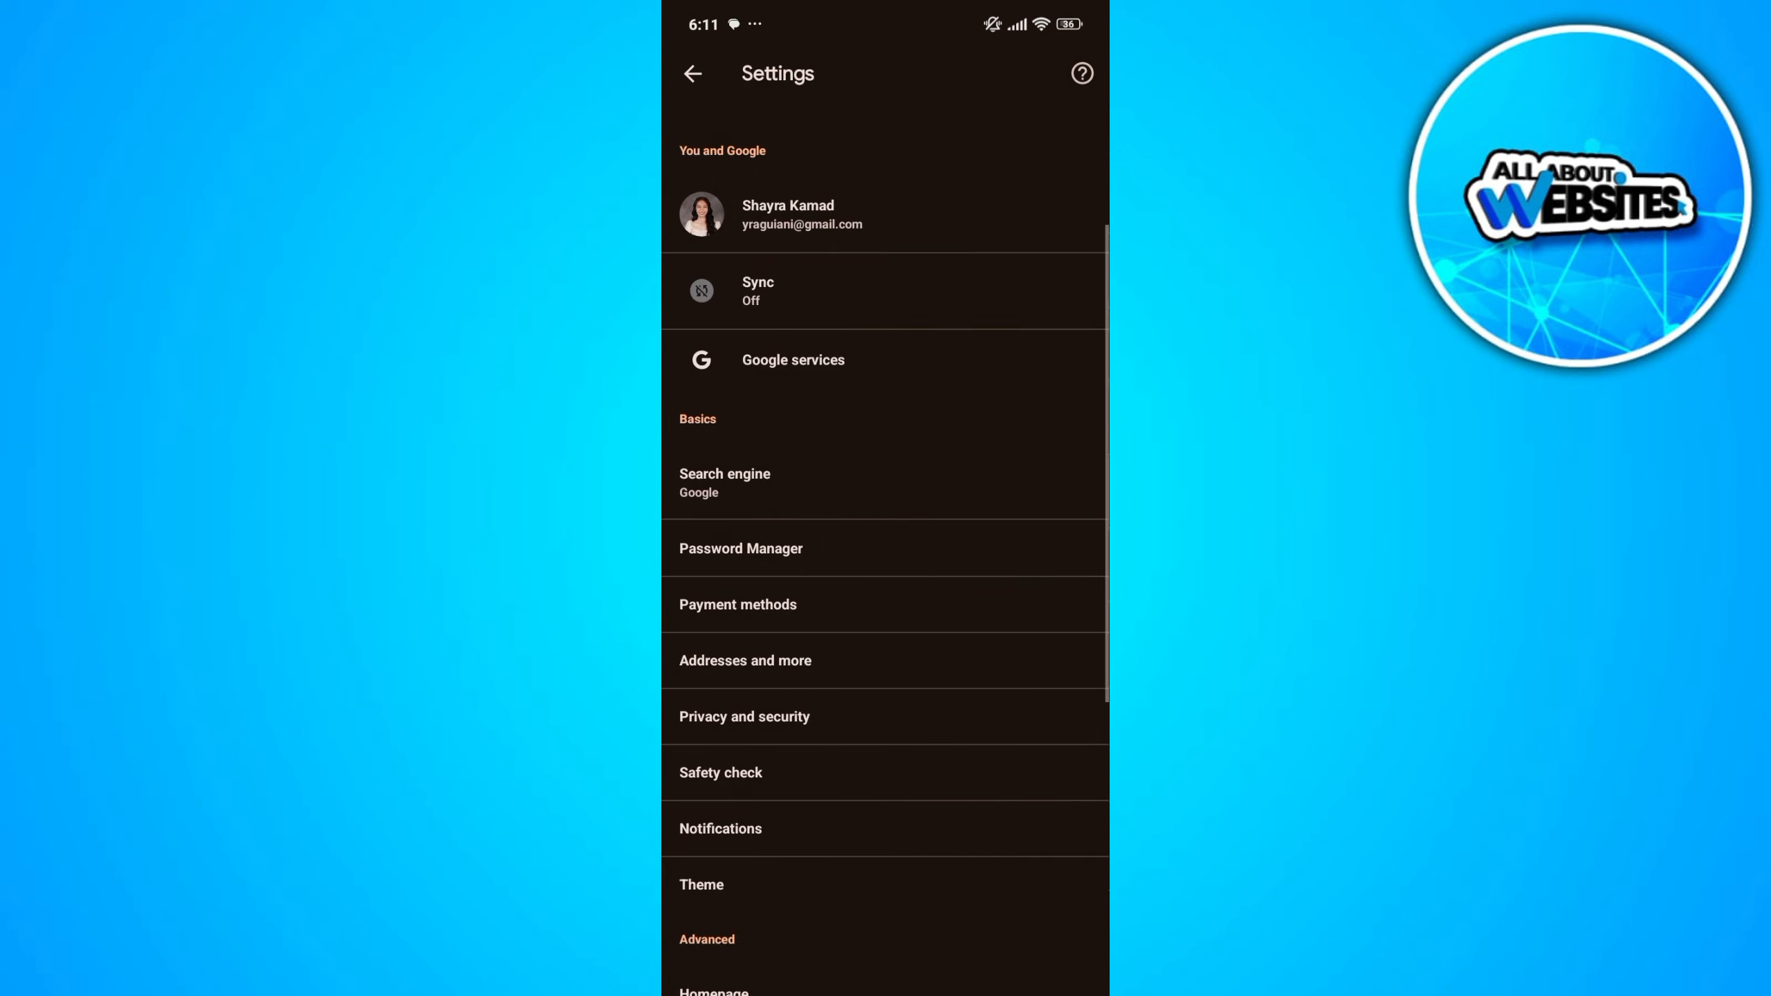